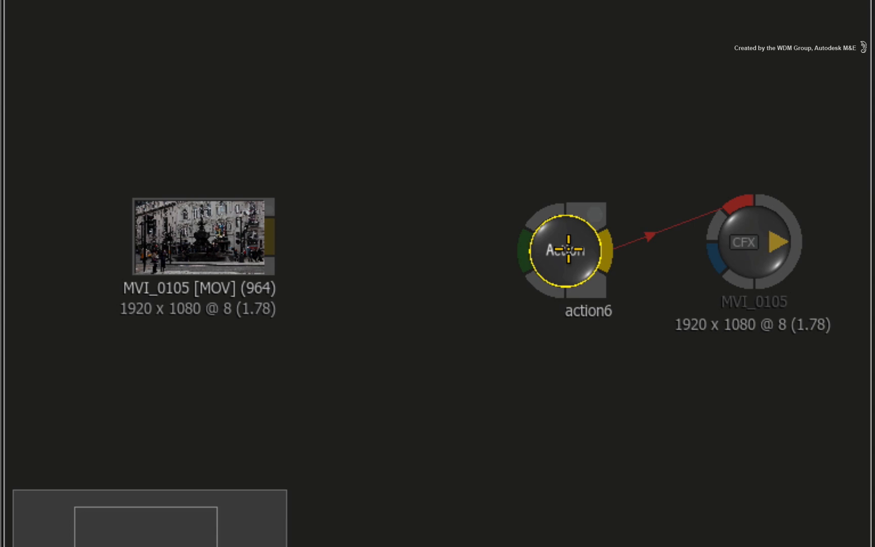
Step: Add a new media input to the Action node with Ctrl+N
{"action": "key", "text": "ctrl+n"}
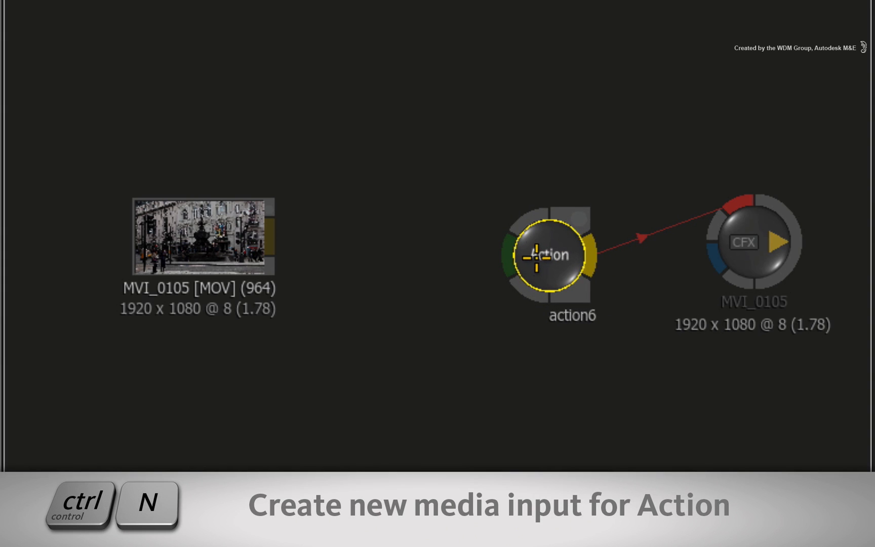
{"action": "key", "text": "ctrl+n"}
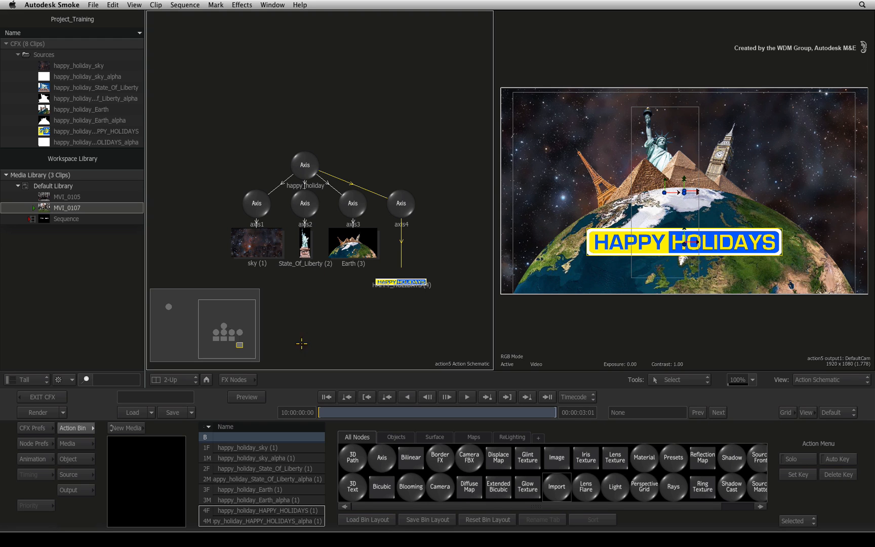
{"action": "mouse_move", "coordinate": [295, 340]}
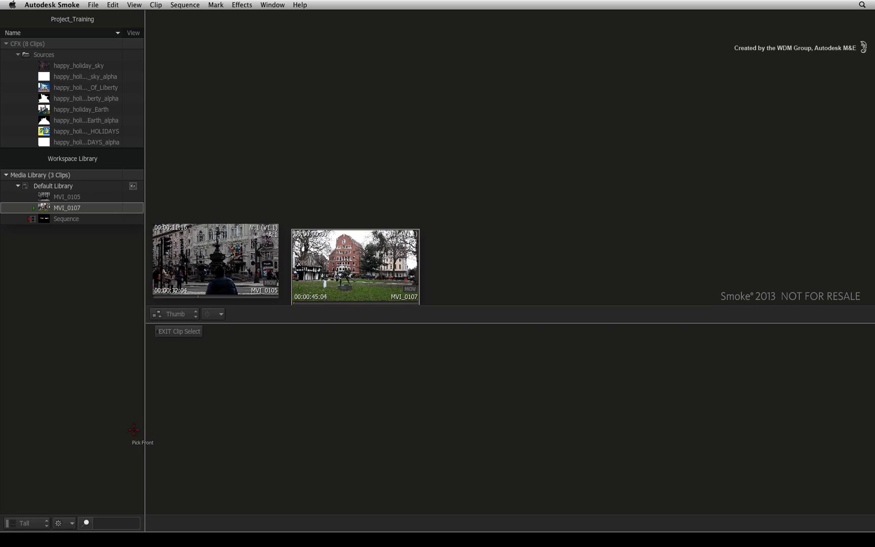
{"action": "mouse_move", "coordinate": [320, 244]}
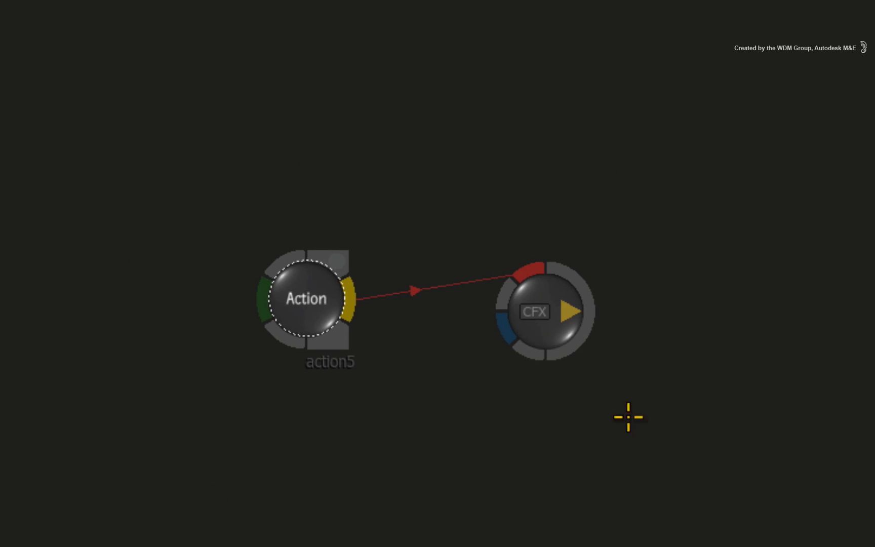
{"action": "mouse_move", "coordinate": [266, 514]}
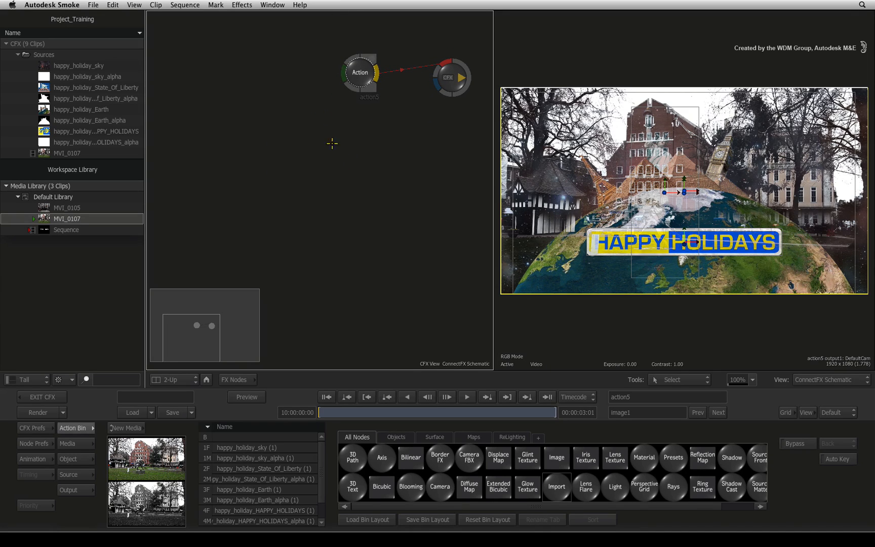
{"action": "mouse_move", "coordinate": [315, 219]}
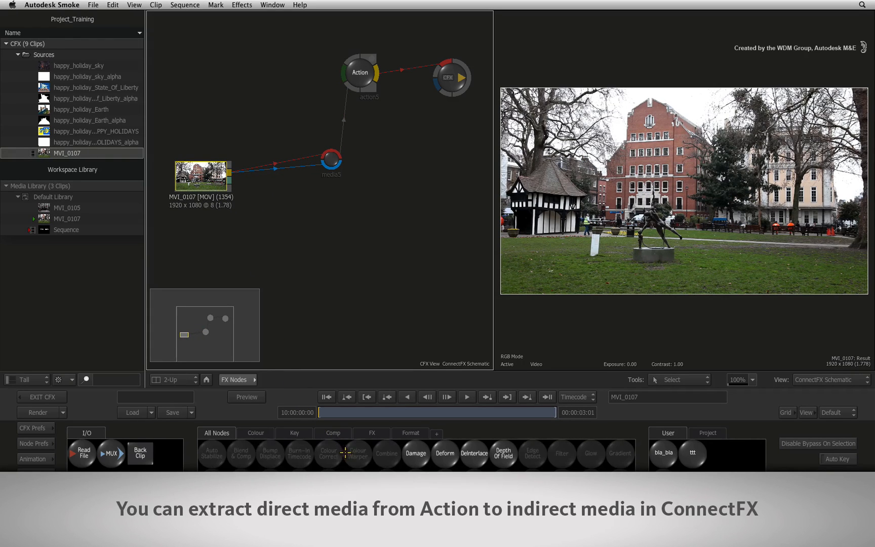
Step: Extract MVI_0107 from Action into a separate clip and media node
{"action": "left_click", "coordinate": [445, 453]}
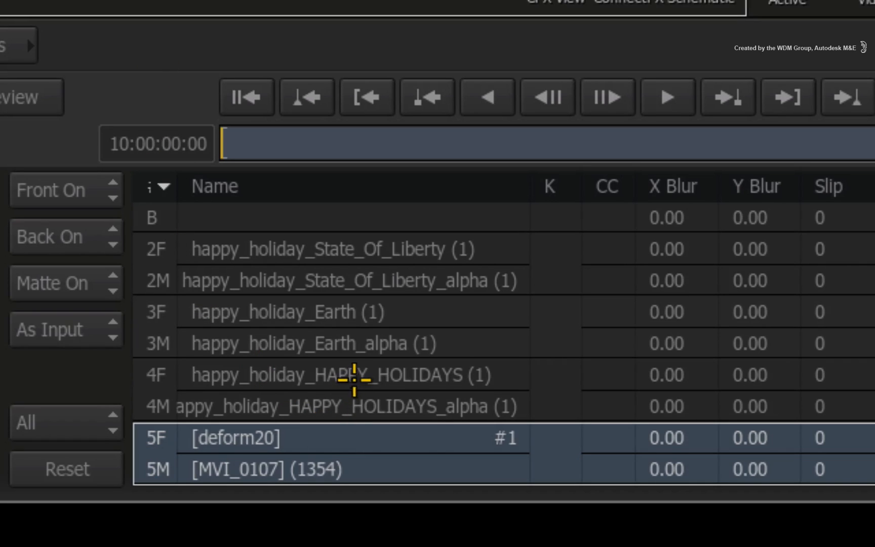
{"action": "mouse_move", "coordinate": [209, 496]}
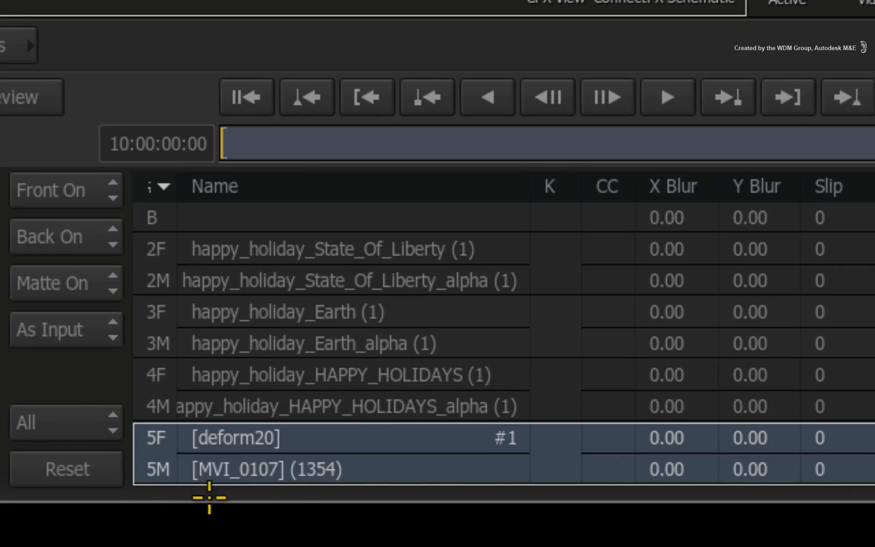